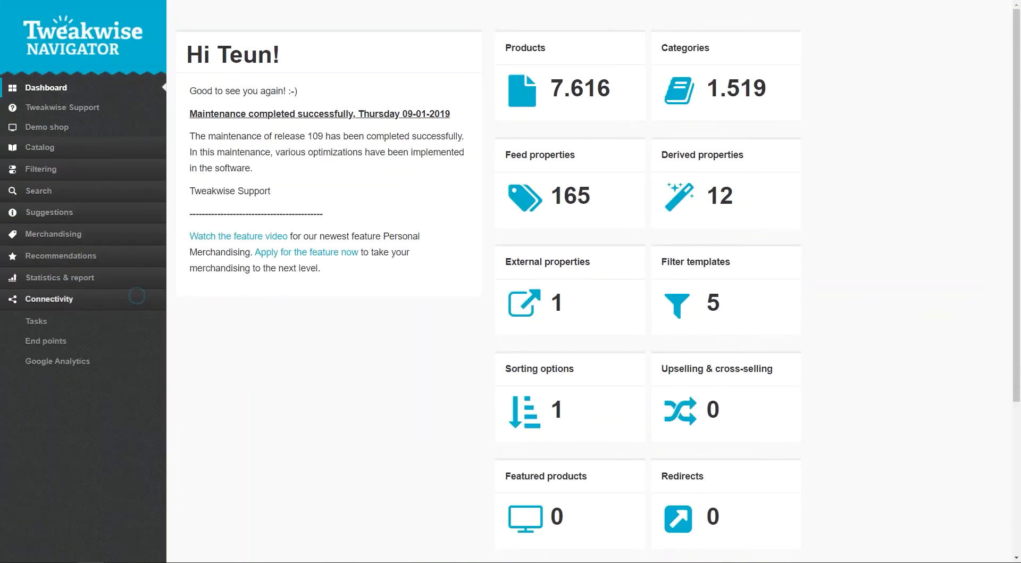
# Go to the Google Analytics page under Connectivity, which shows no Analytics access yet
pyautogui.click(57, 360)
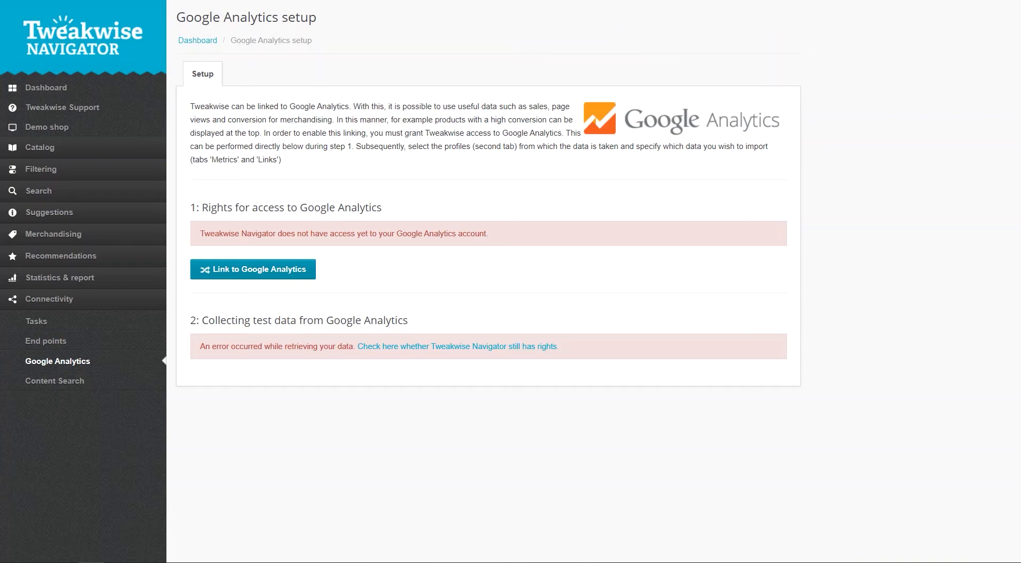
# Link to Google Analytics with the support Google account and allow access to its Analytics data
pyautogui.click(253, 270)
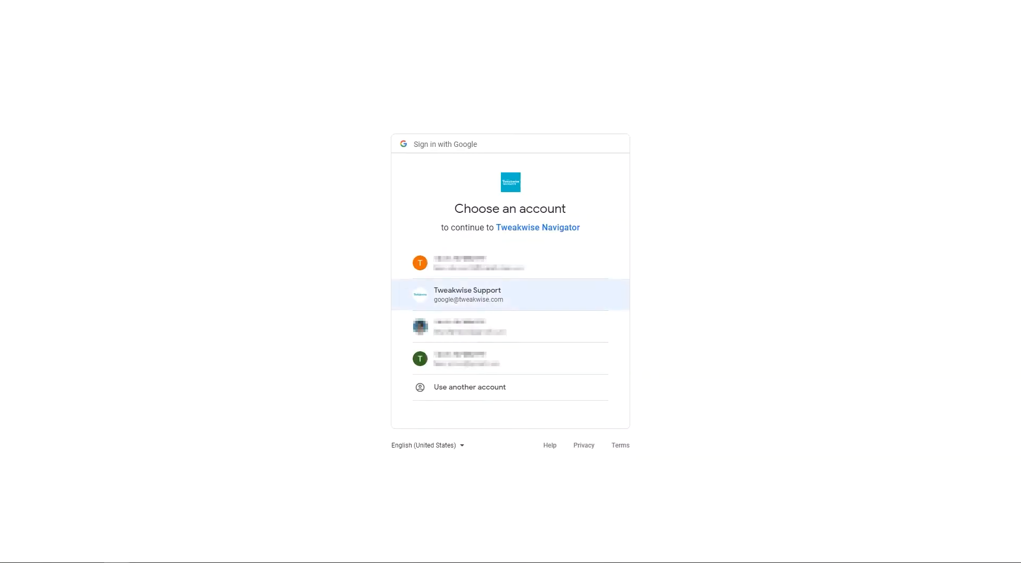
pyautogui.click(509, 294)
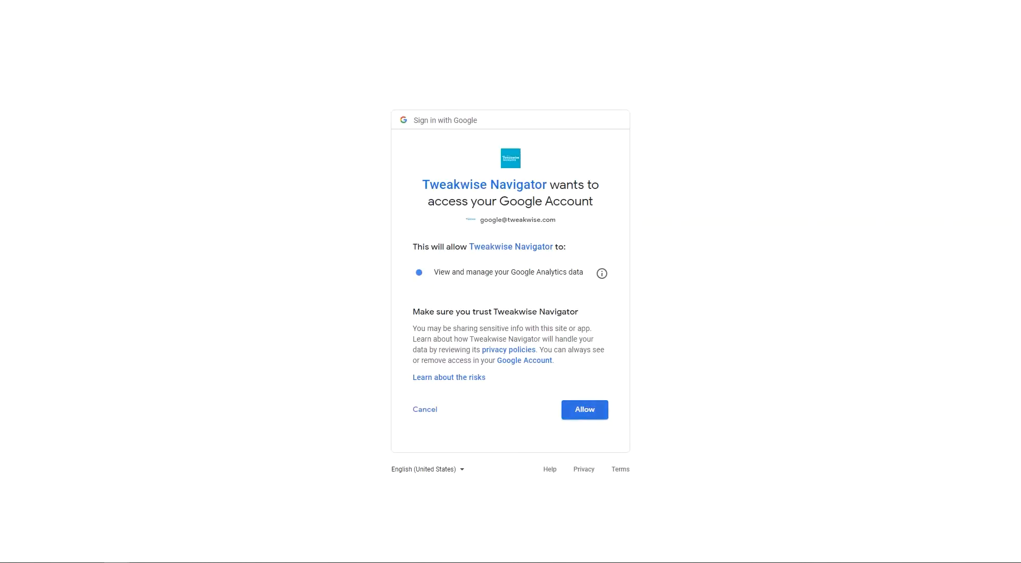
pyautogui.click(584, 409)
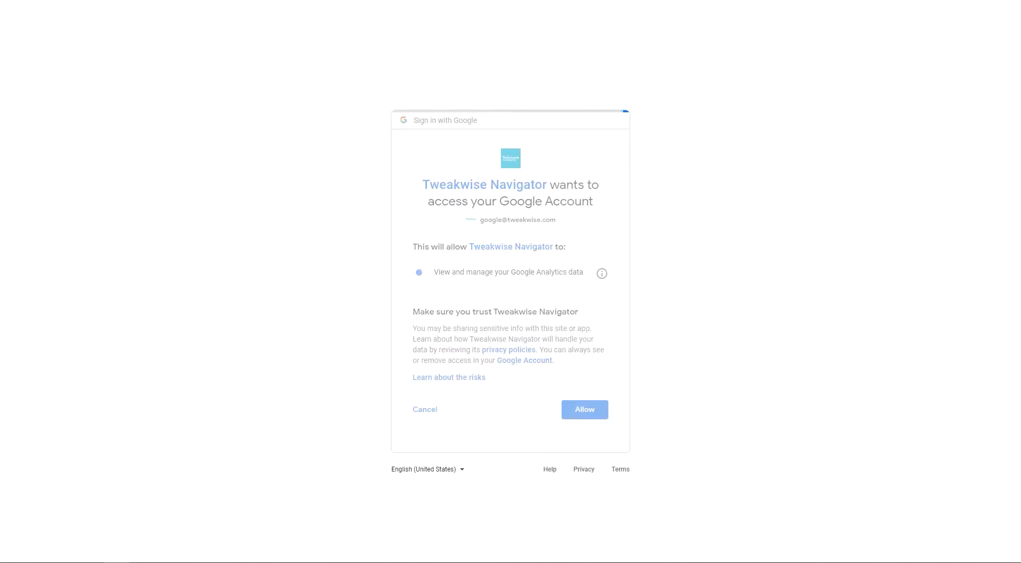
pyautogui.click(584, 409)
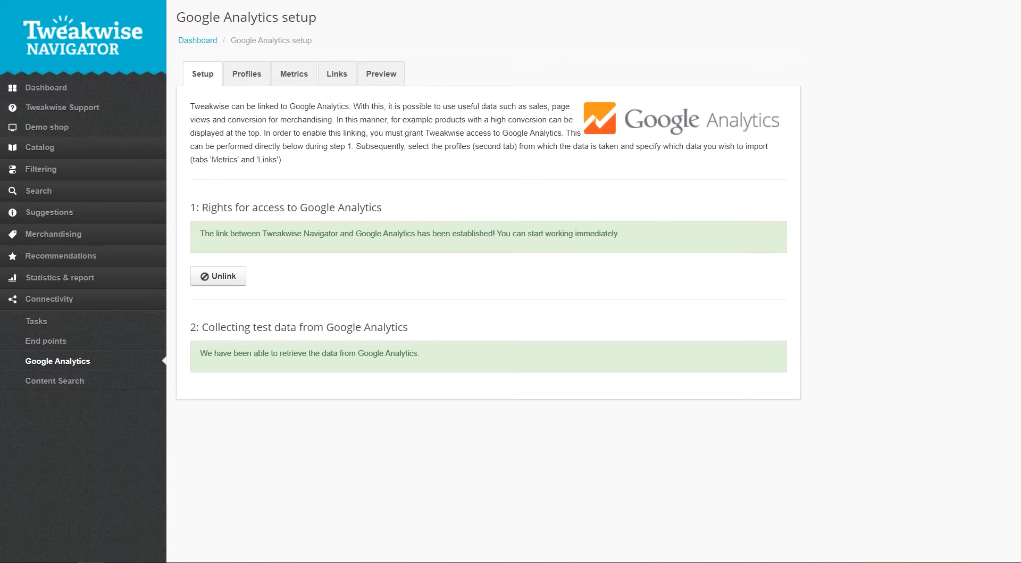
# Add the 'Tweakwise support (excl. intern)' profile with internal name 'Tweakwise' on the Profiles page
pyautogui.click(246, 73)
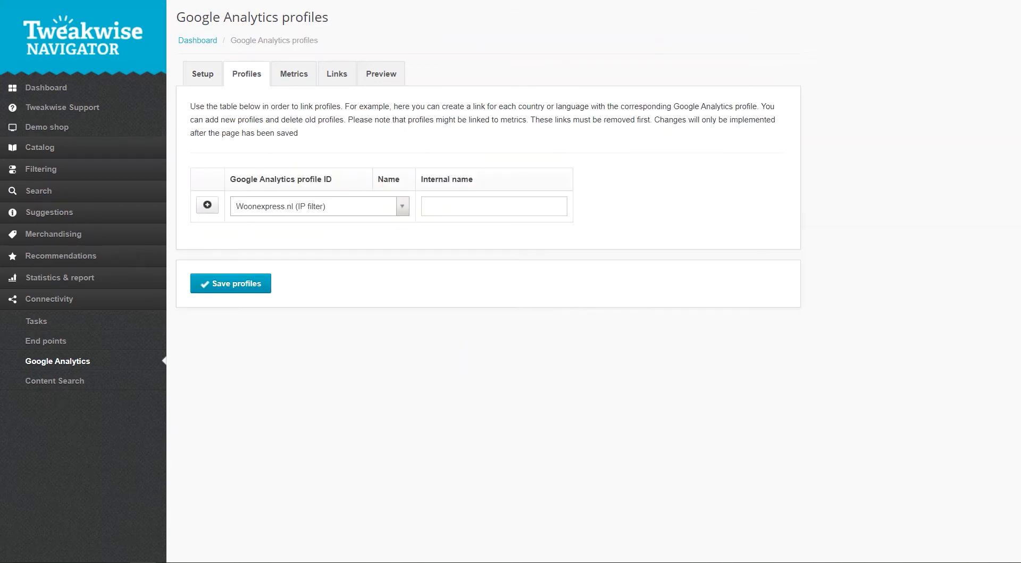
pyautogui.click(319, 206)
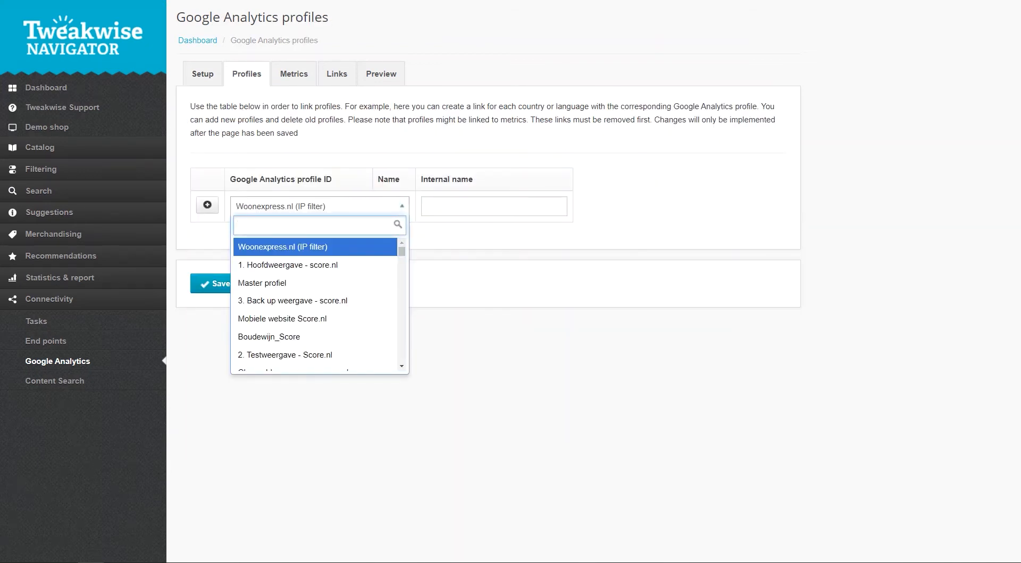
pyautogui.write('tweakwise')
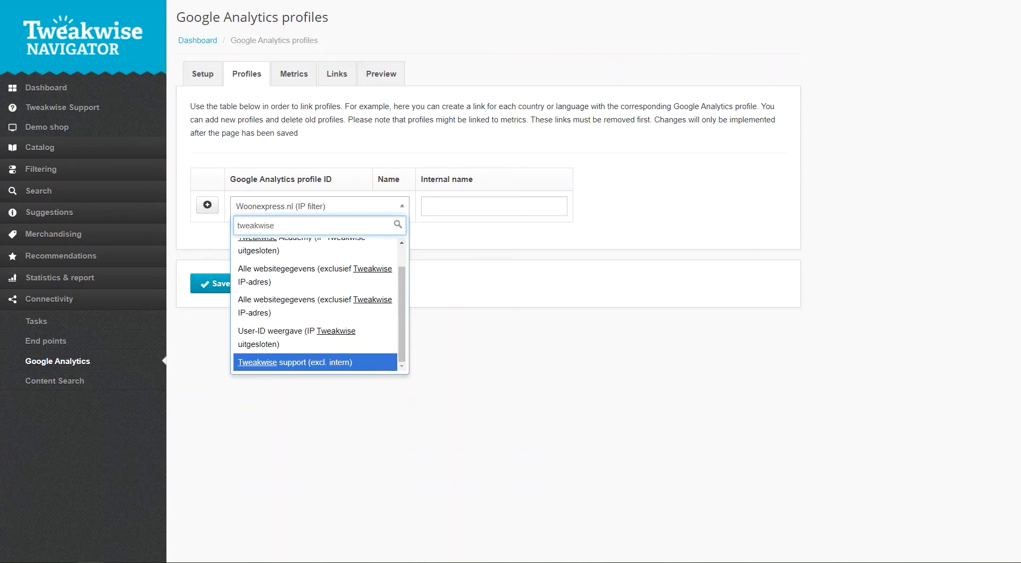
pyautogui.click(294, 362)
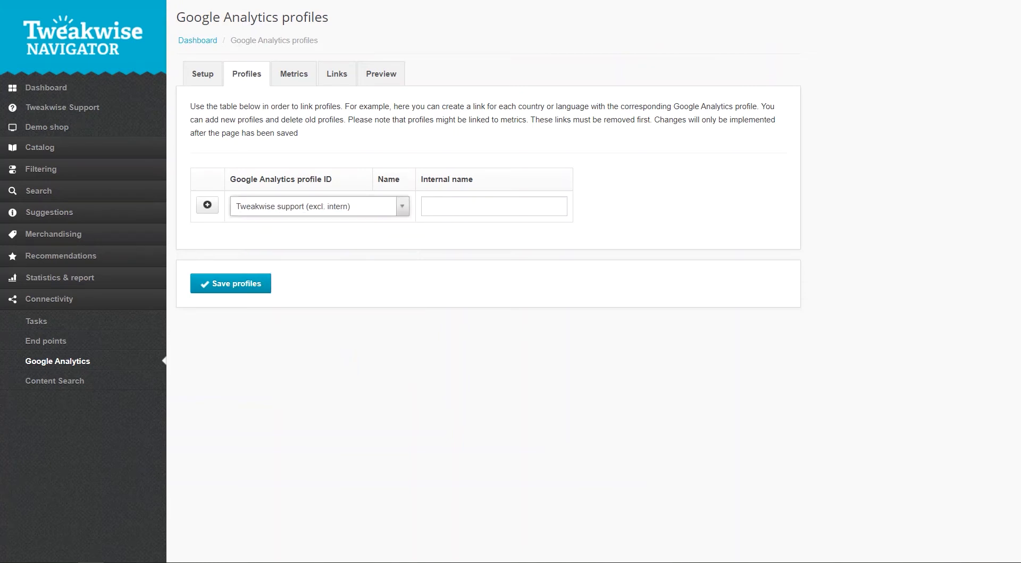
pyautogui.write('Tweakwise')
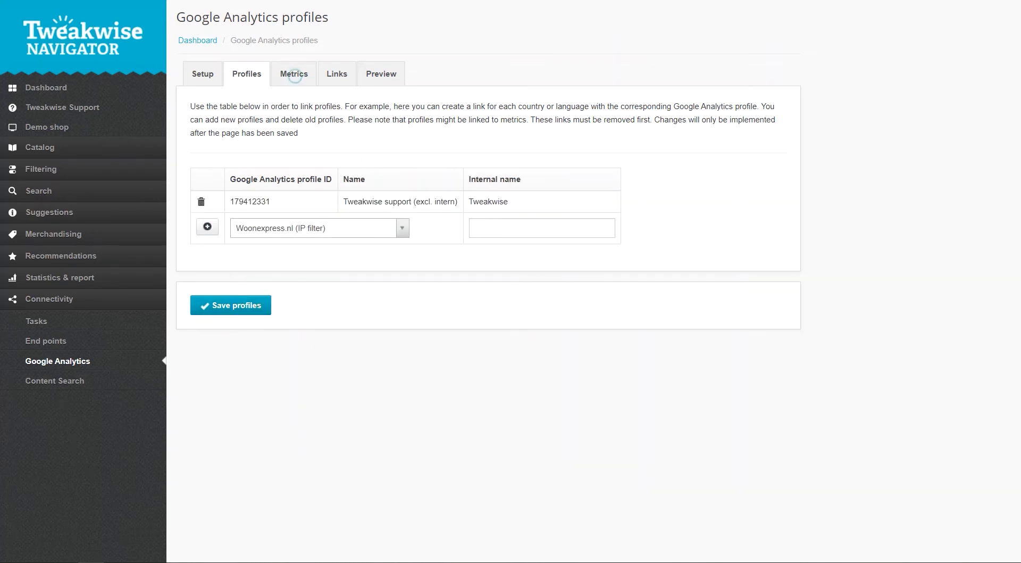
pyautogui.click(294, 73)
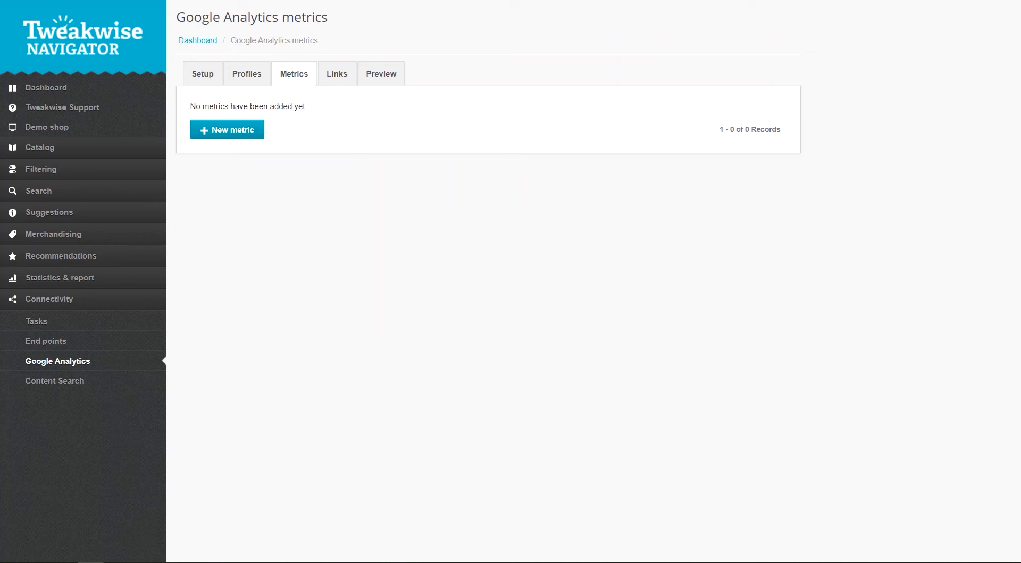
# Create a 'Pageviews' metric from ga:pageviews, 20 days, matched to the url_key property, and save it
pyautogui.click(227, 128)
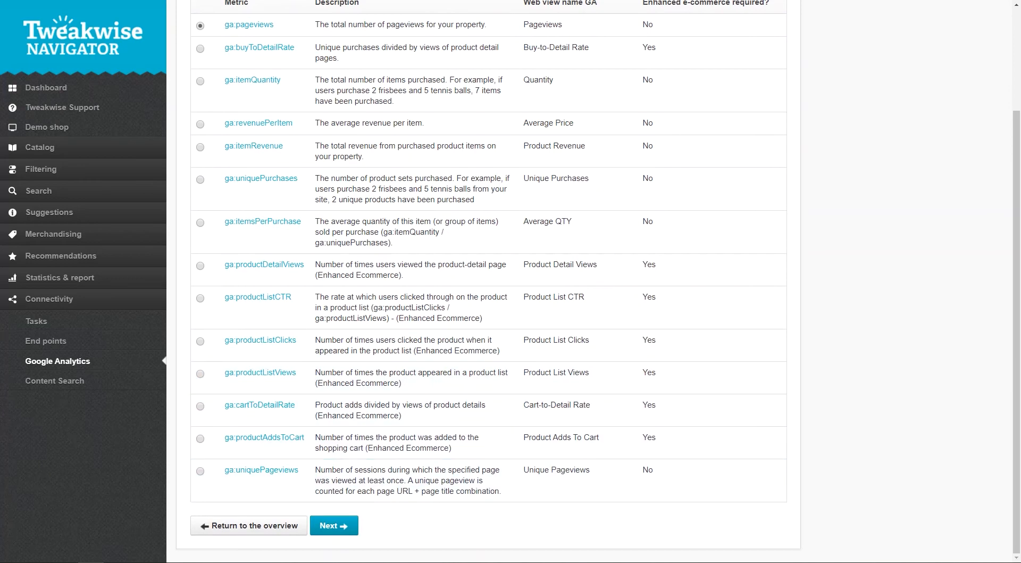
pyautogui.click(334, 525)
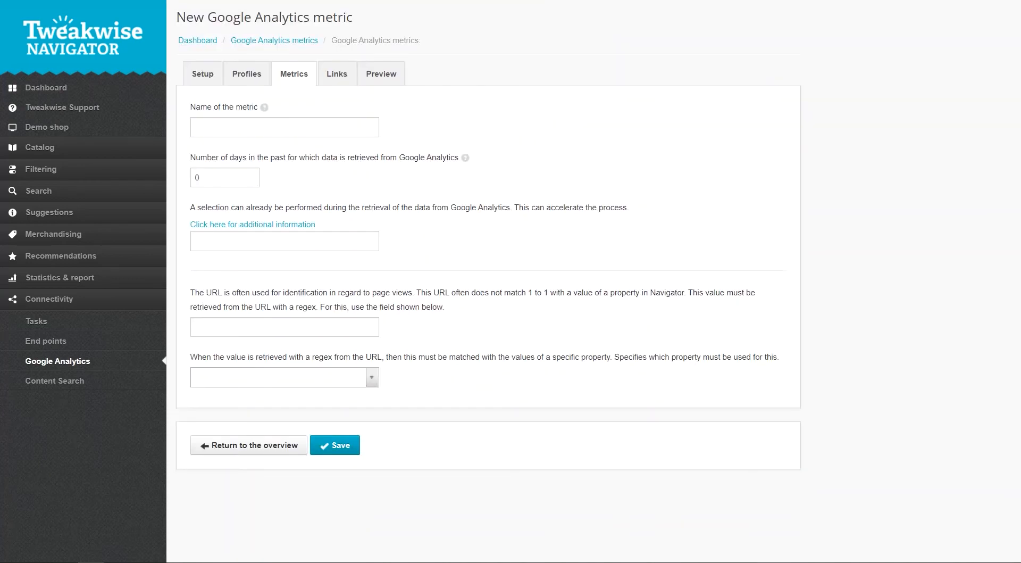
pyautogui.write('Pageviews')
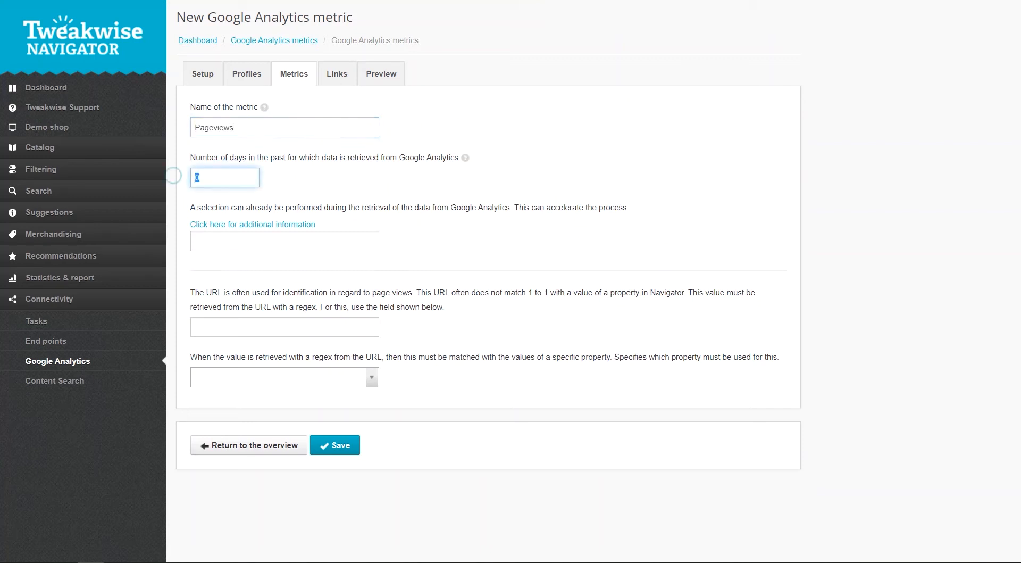
pyautogui.write('20')
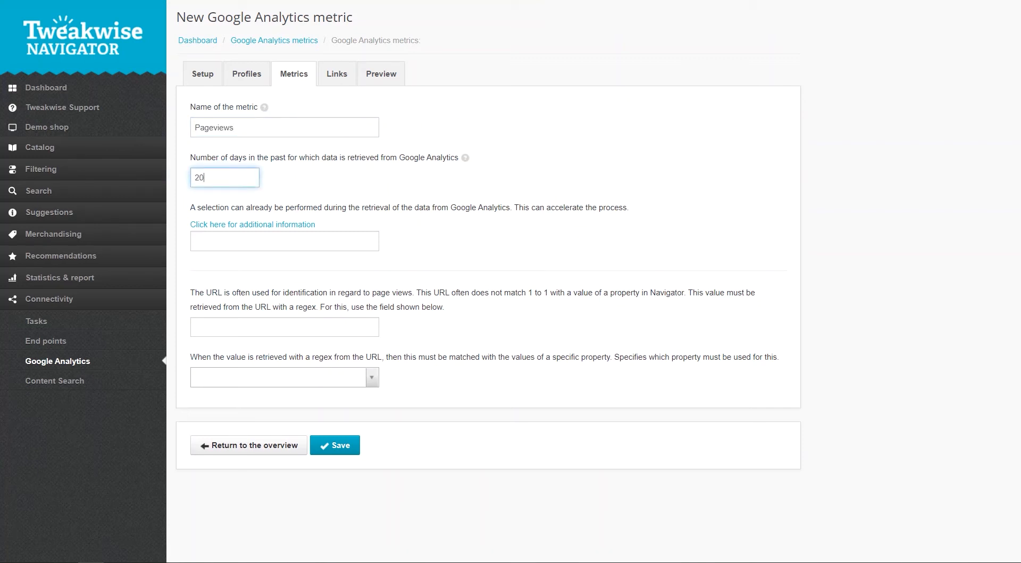
pyautogui.write('url')
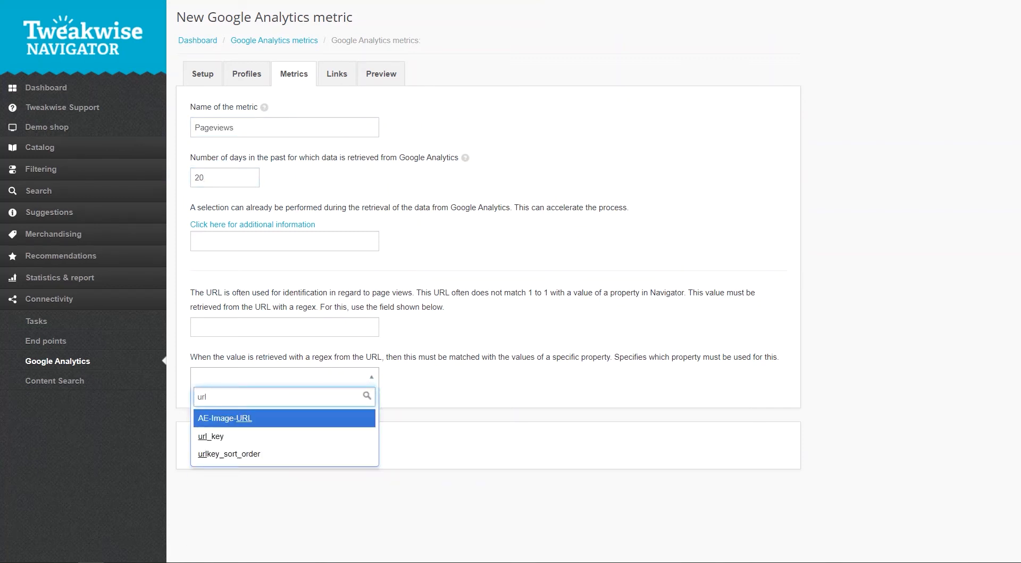
pyautogui.click(211, 435)
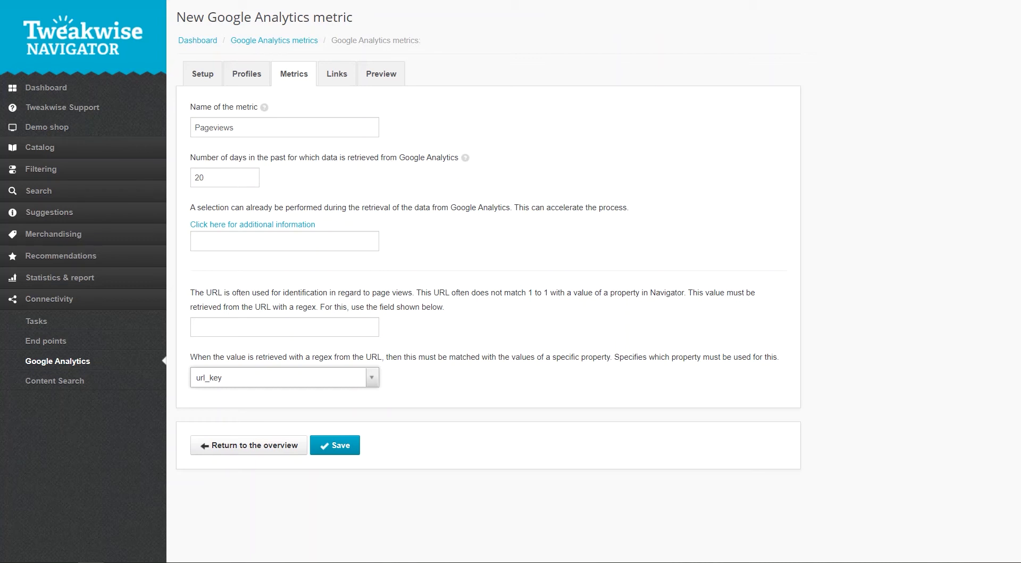
pyautogui.click(335, 444)
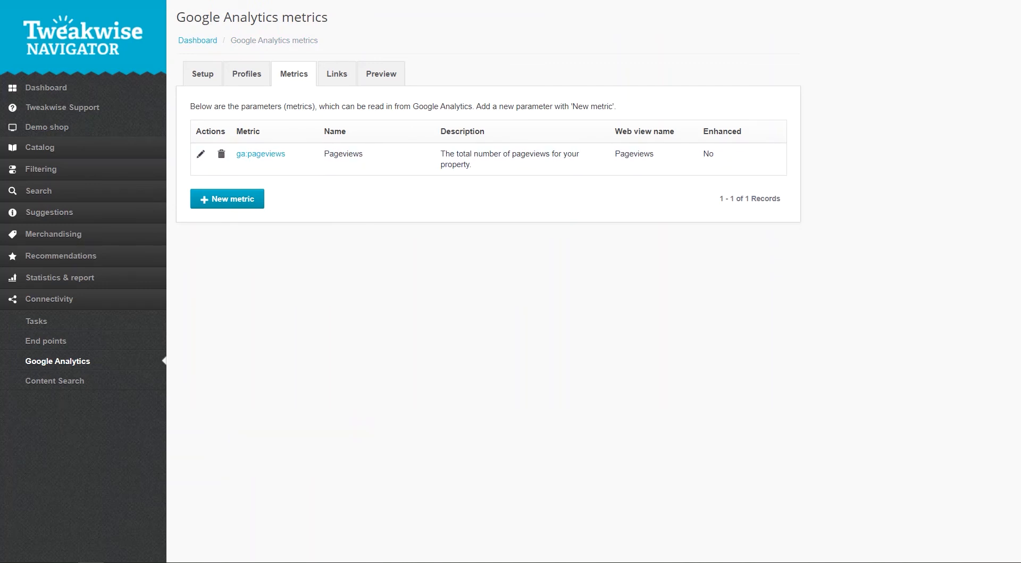
# Create an 'Item quantity' metric, 20 days, matched to the sku property, save it and view the linked metrics
pyautogui.click(226, 198)
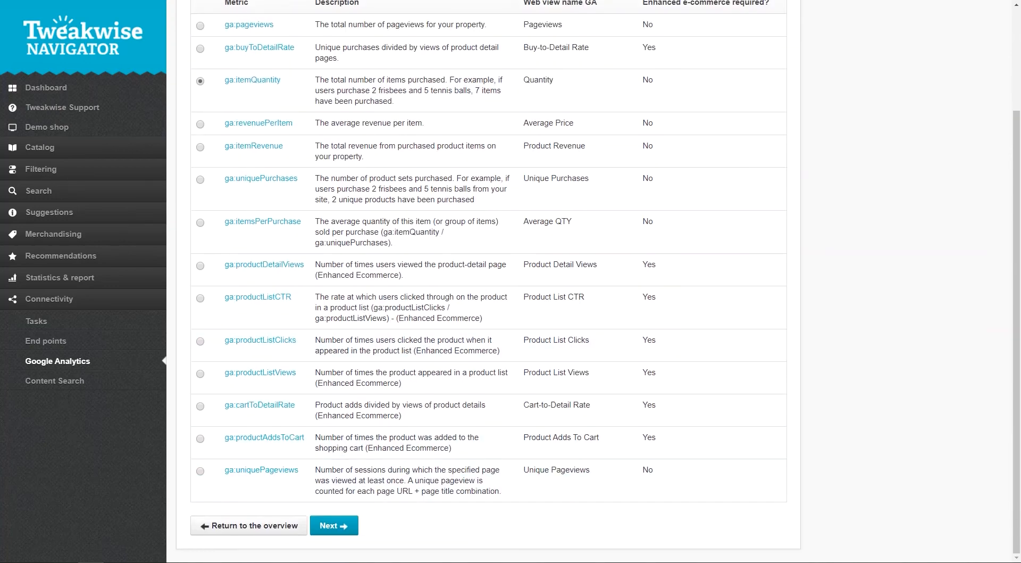
pyautogui.click(333, 525)
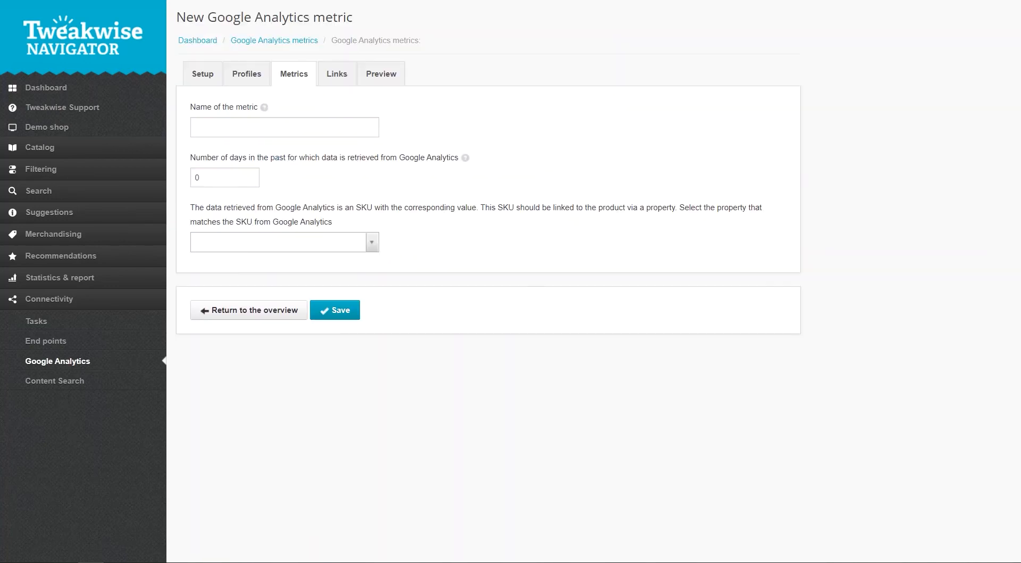
pyautogui.write('Item')
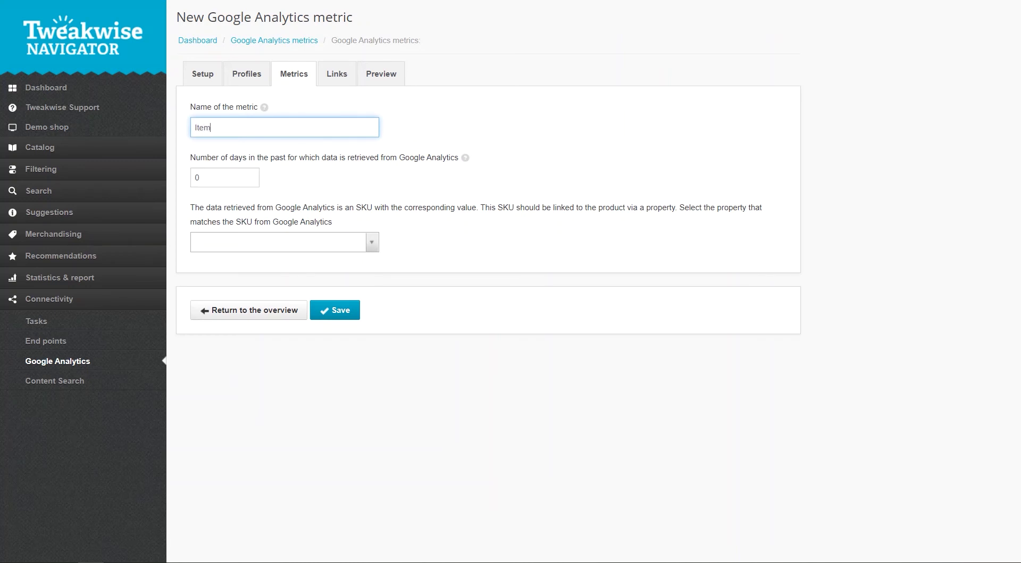
pyautogui.write('quantity')
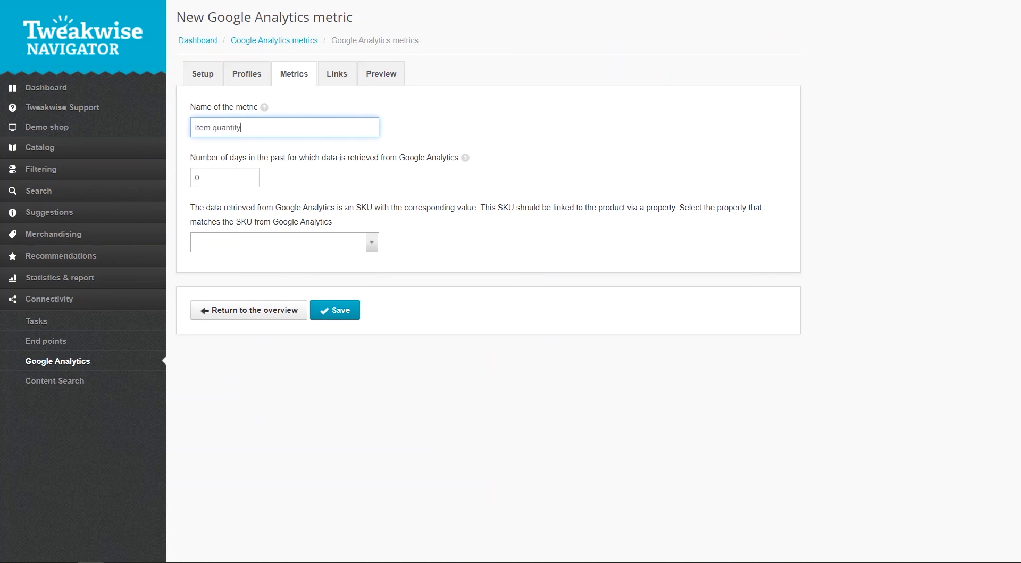
pyautogui.write('20')
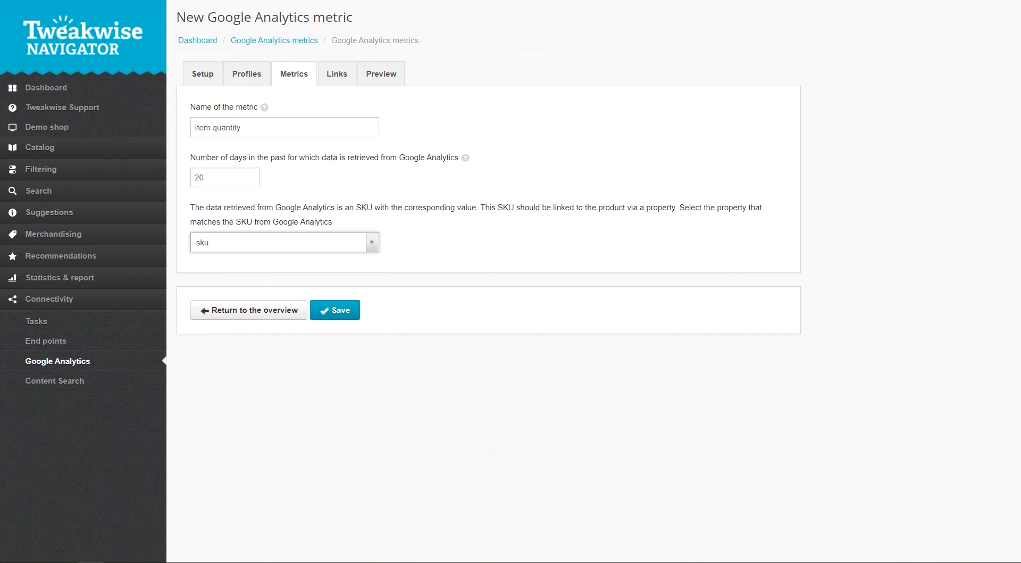
pyautogui.click(335, 309)
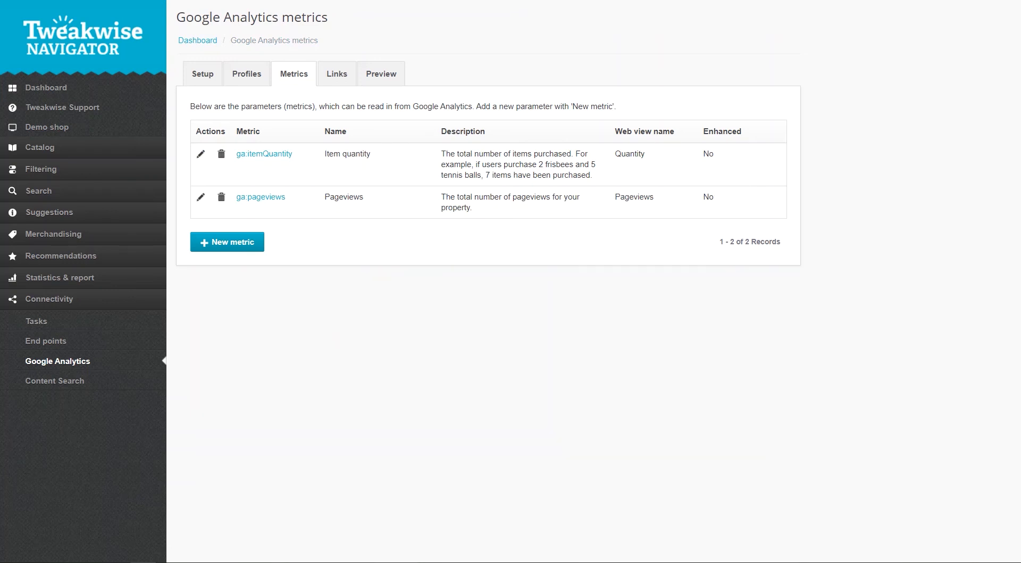
pyautogui.click(337, 74)
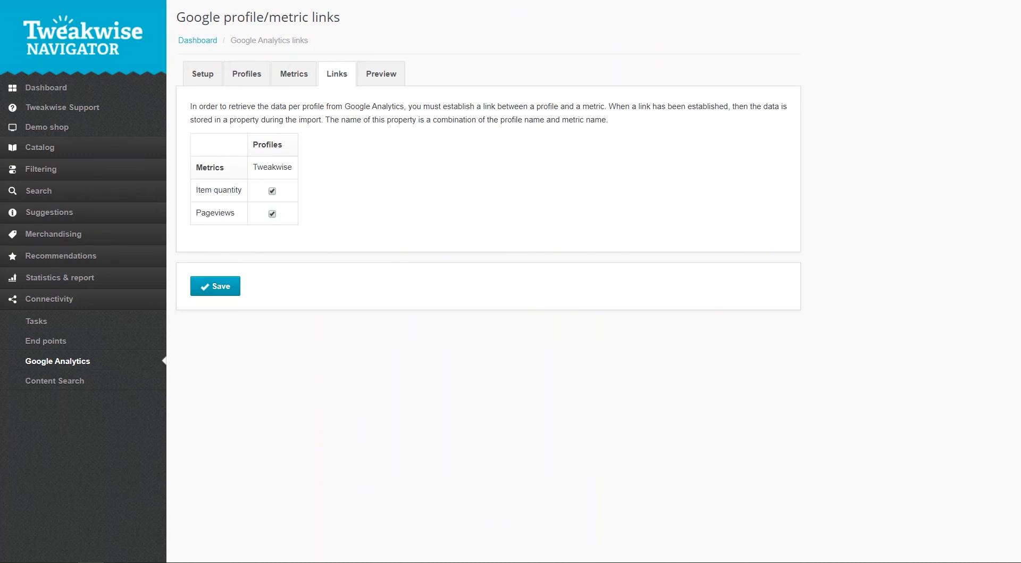
# Preview Pageviews for the NL - L&L profile, including the raw Google Analytics page paths
pyautogui.click(381, 73)
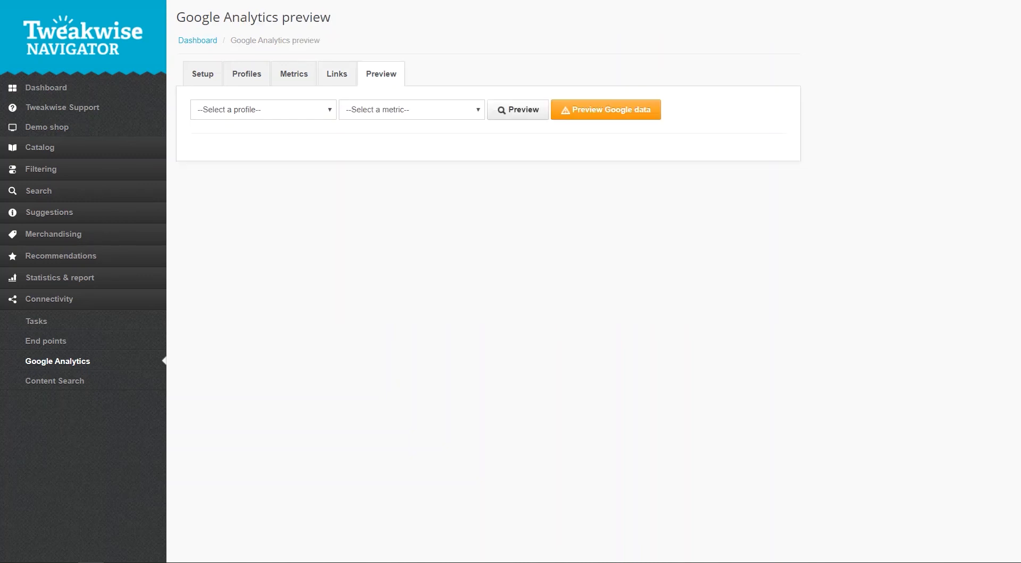
pyautogui.click(412, 108)
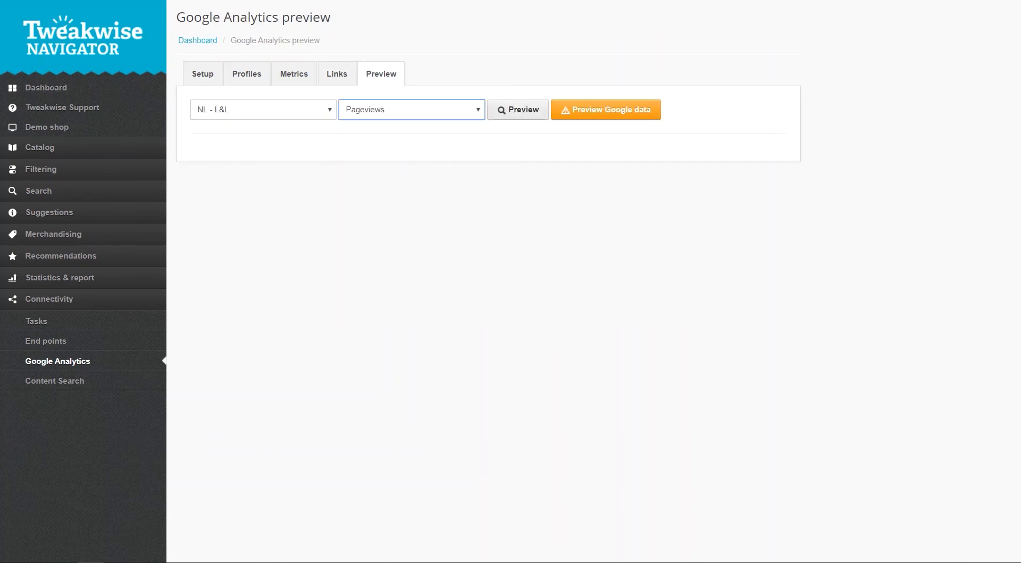
pyautogui.click(516, 109)
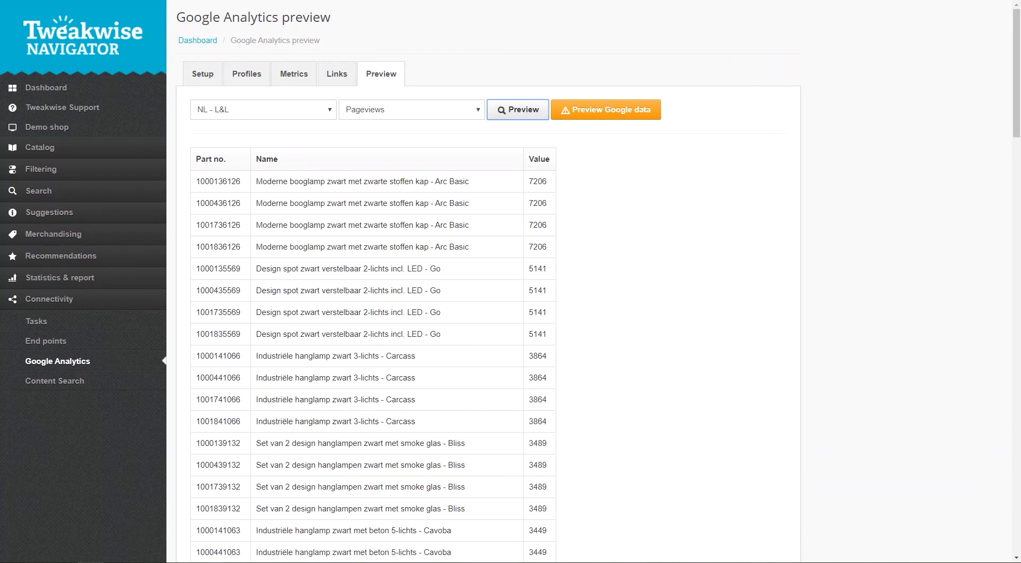
pyautogui.click(604, 109)
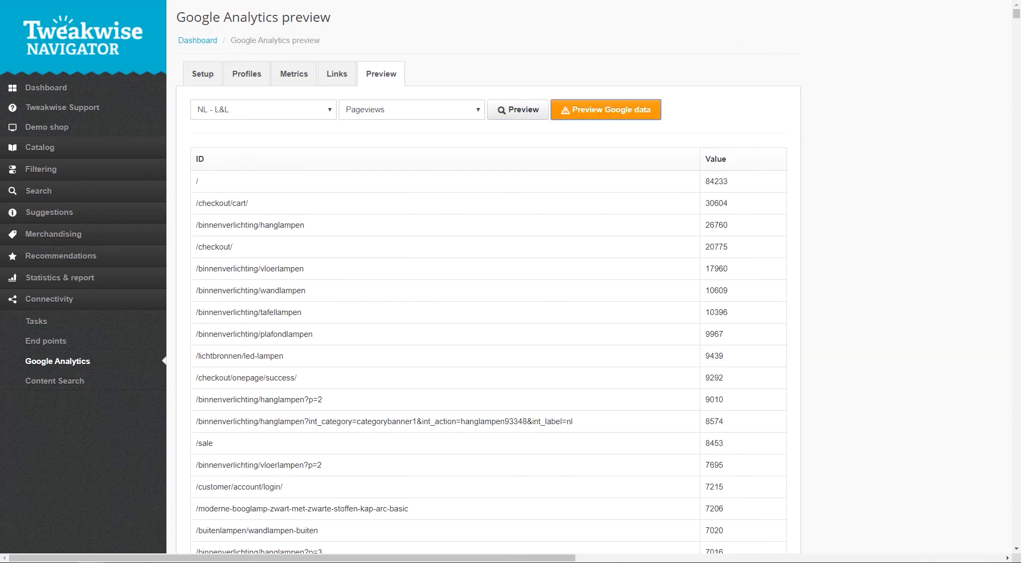
pyautogui.scroll(-3)
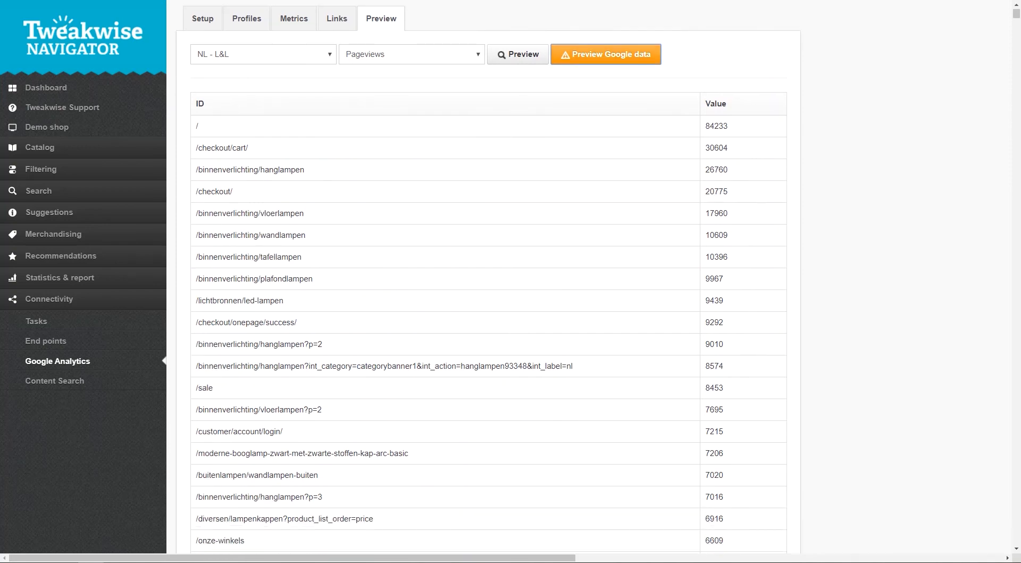
pyautogui.scroll(-3)
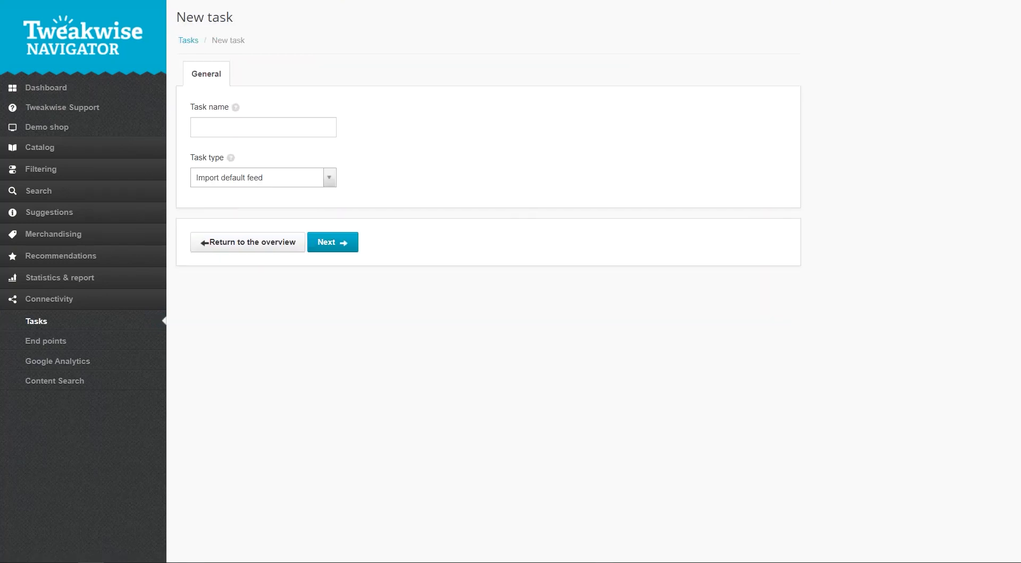
# Create an 'Import GA' task of type Google Analytics with a daily 01:00 trigger and save it
pyautogui.click(262, 177)
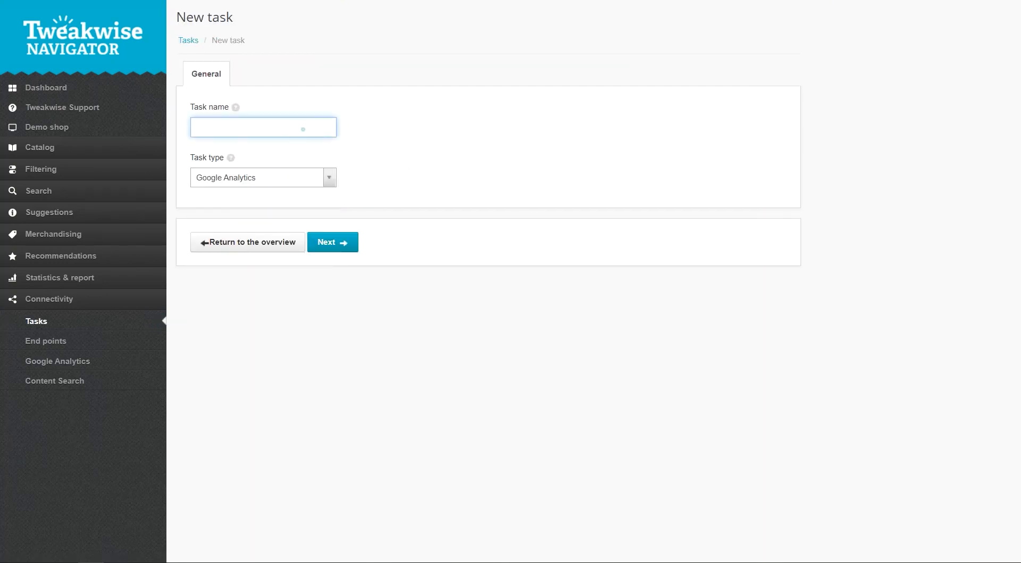
pyautogui.write('Import GA')
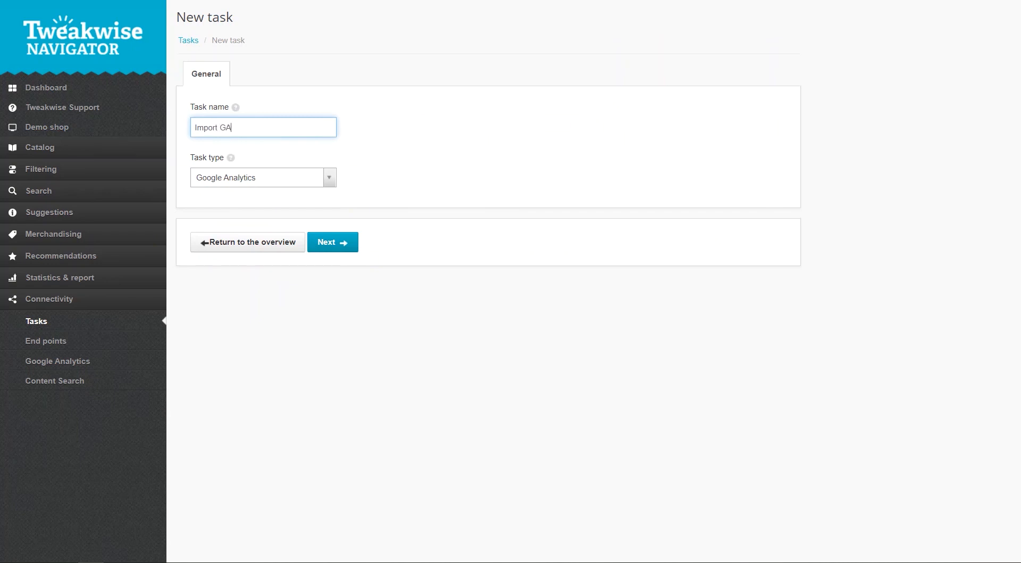
pyautogui.click(331, 241)
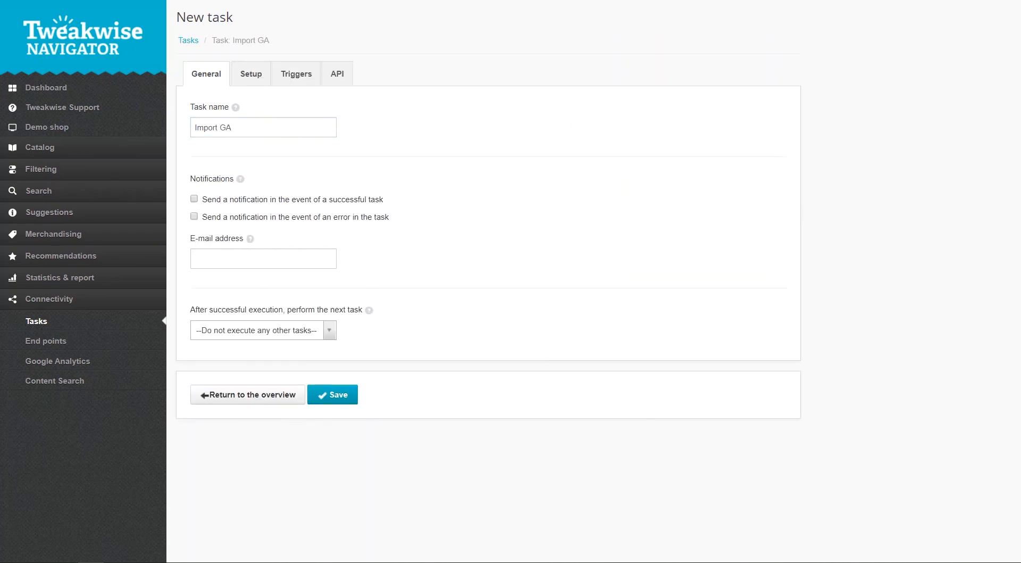
pyautogui.click(295, 74)
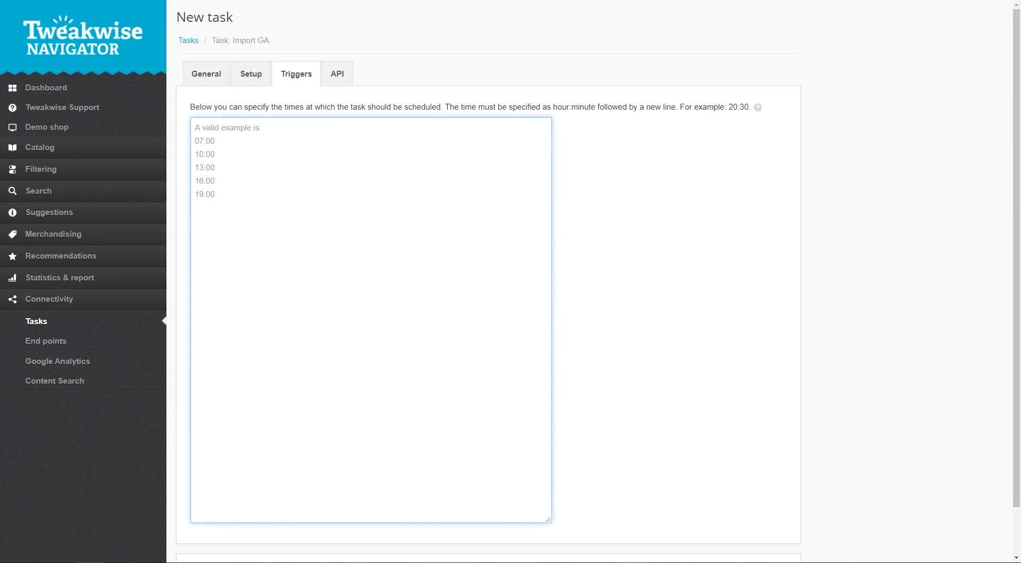
pyautogui.write('01:00')
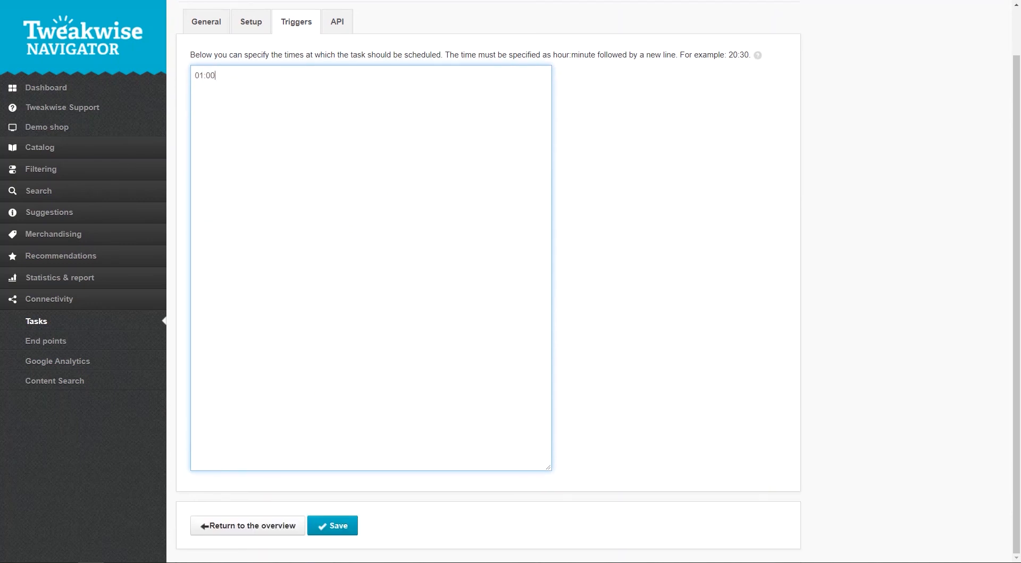
pyautogui.click(332, 525)
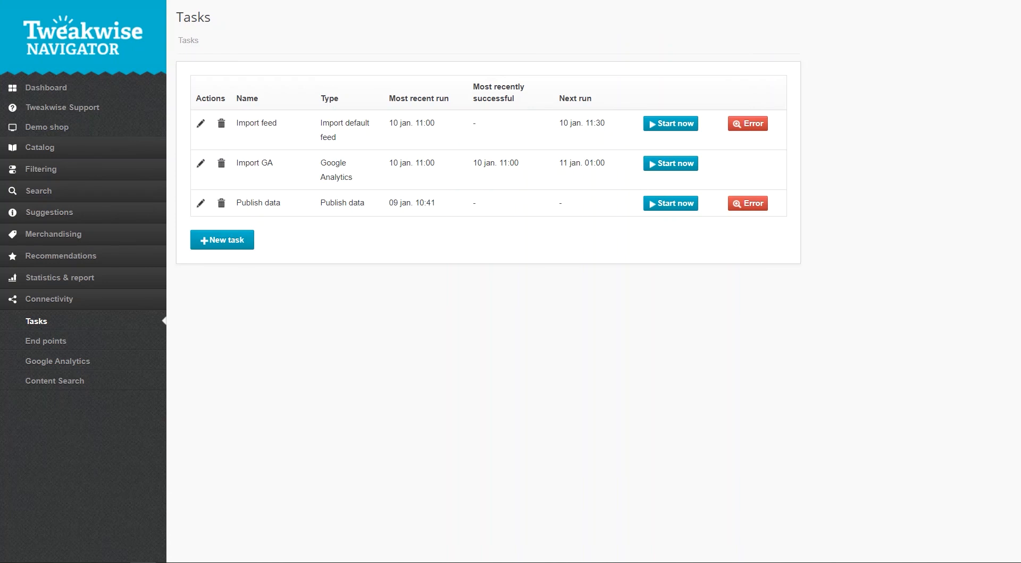
pyautogui.click(40, 147)
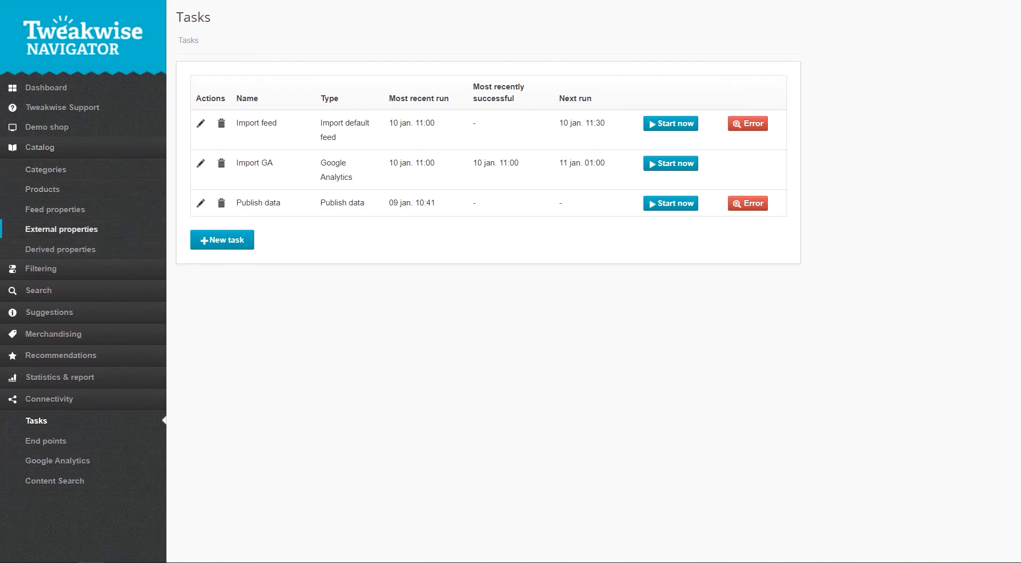